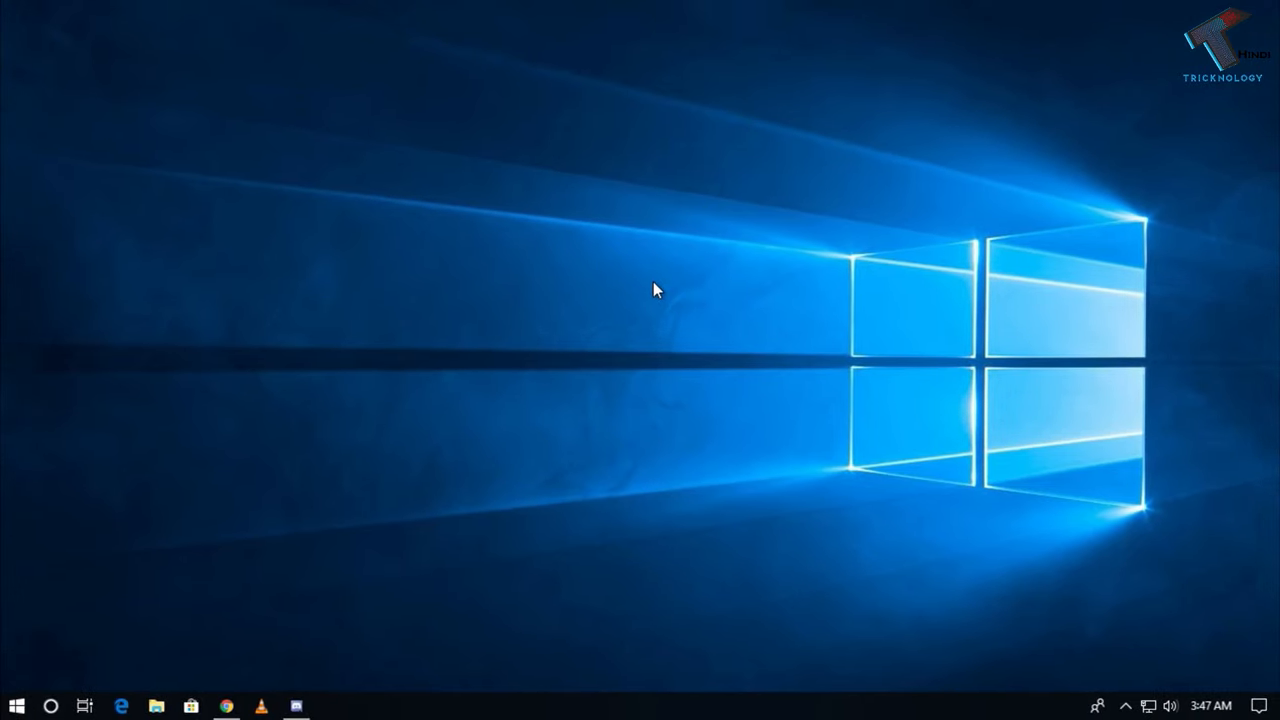
# - Launch Command Prompt as administrator from Start search for 'cmd', approving the UAC prompt
pyautogui.click(16, 706)
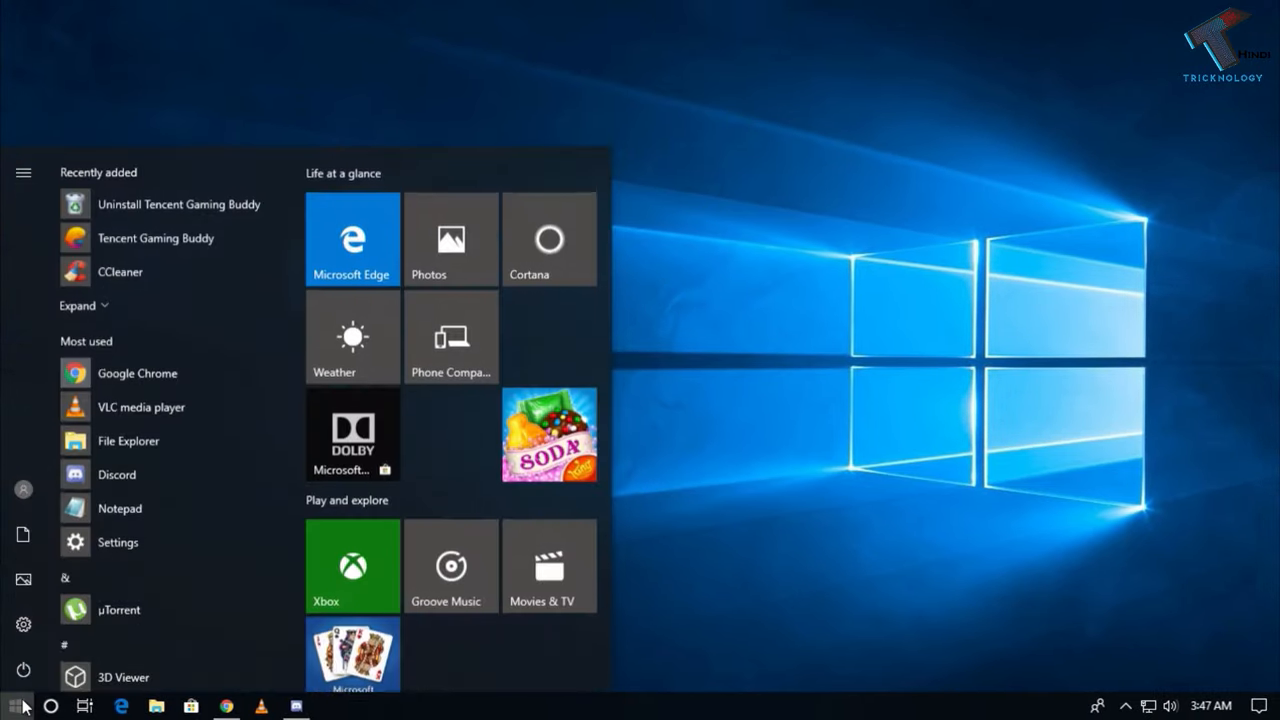
pyautogui.write('cmd')
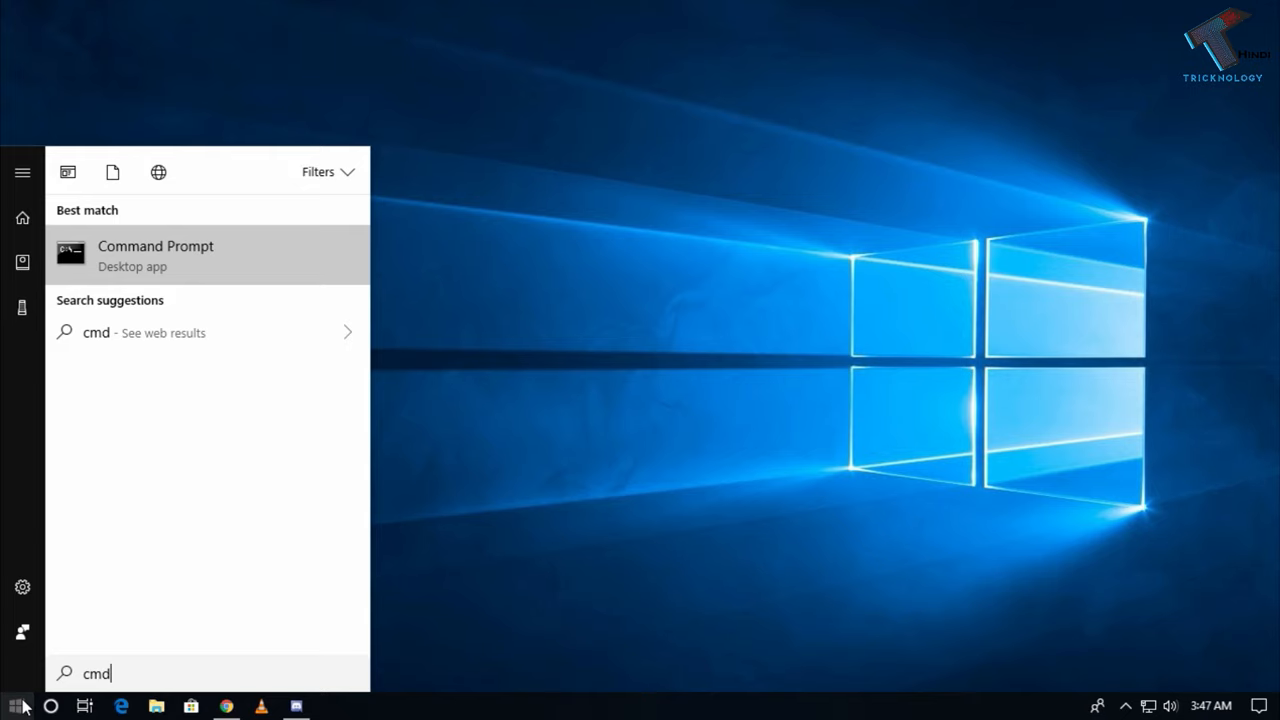
pyautogui.rightClick(156, 252)
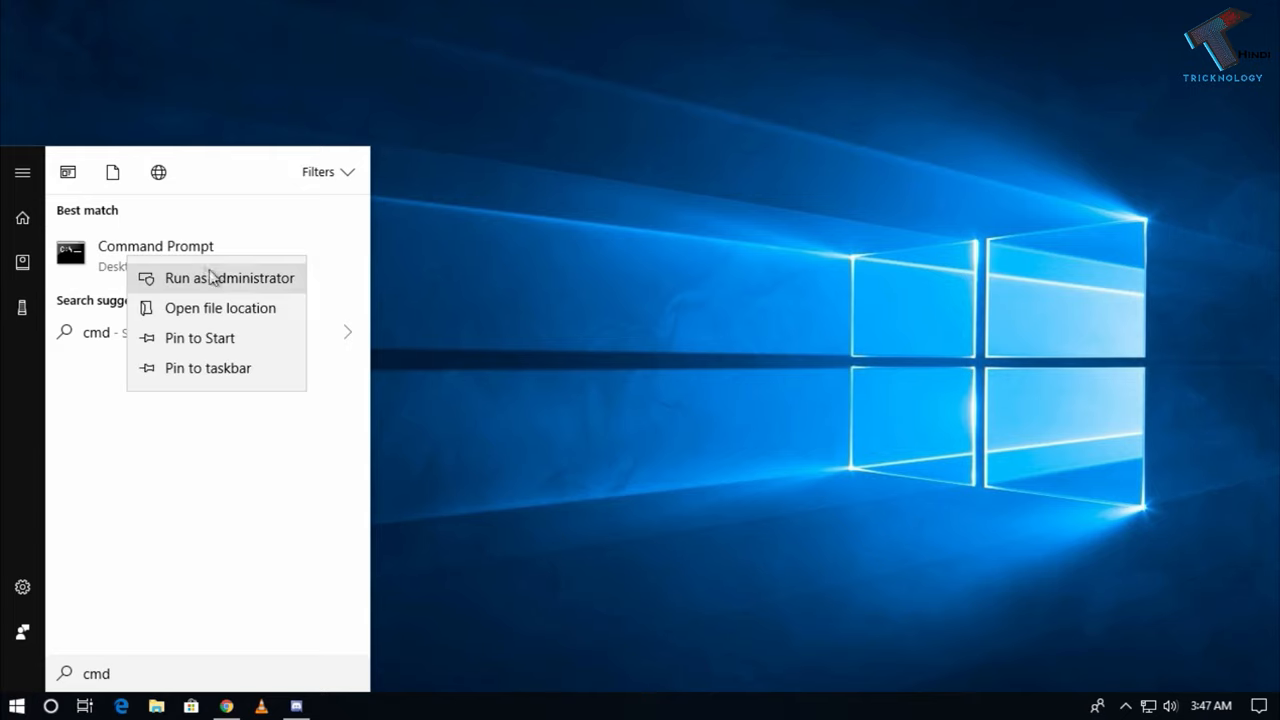
pyautogui.click(228, 276)
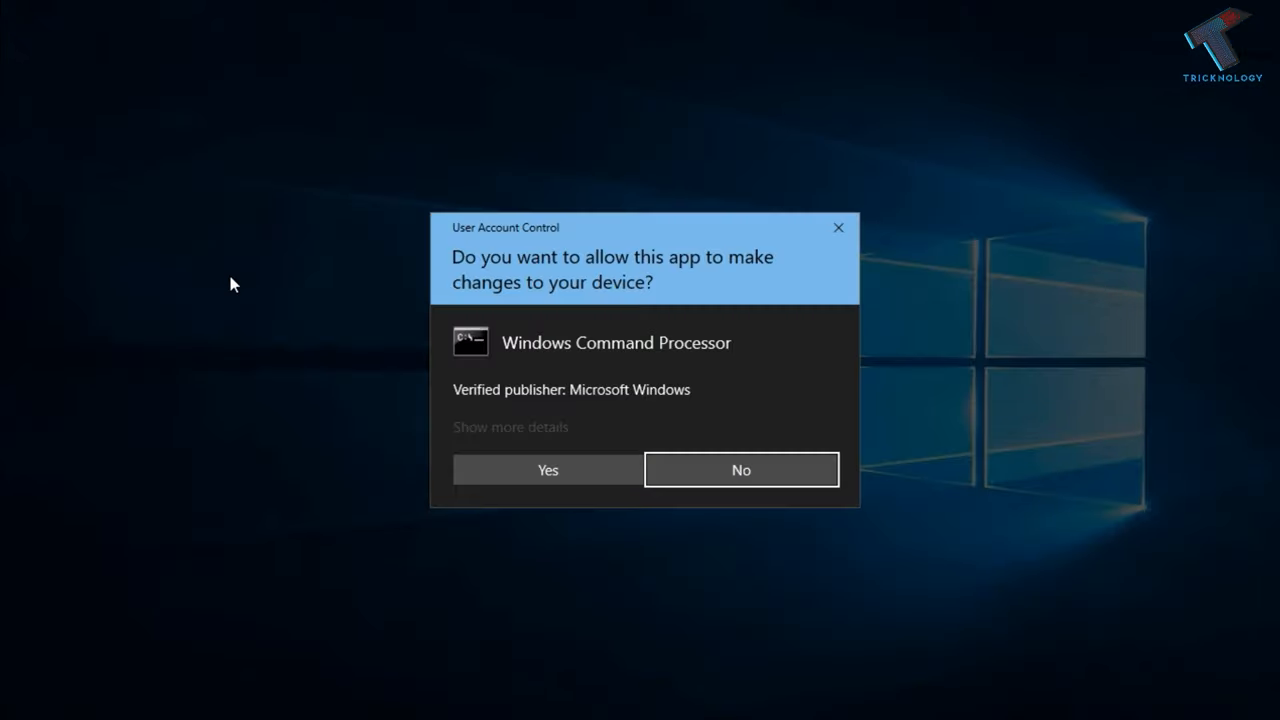
pyautogui.click(548, 470)
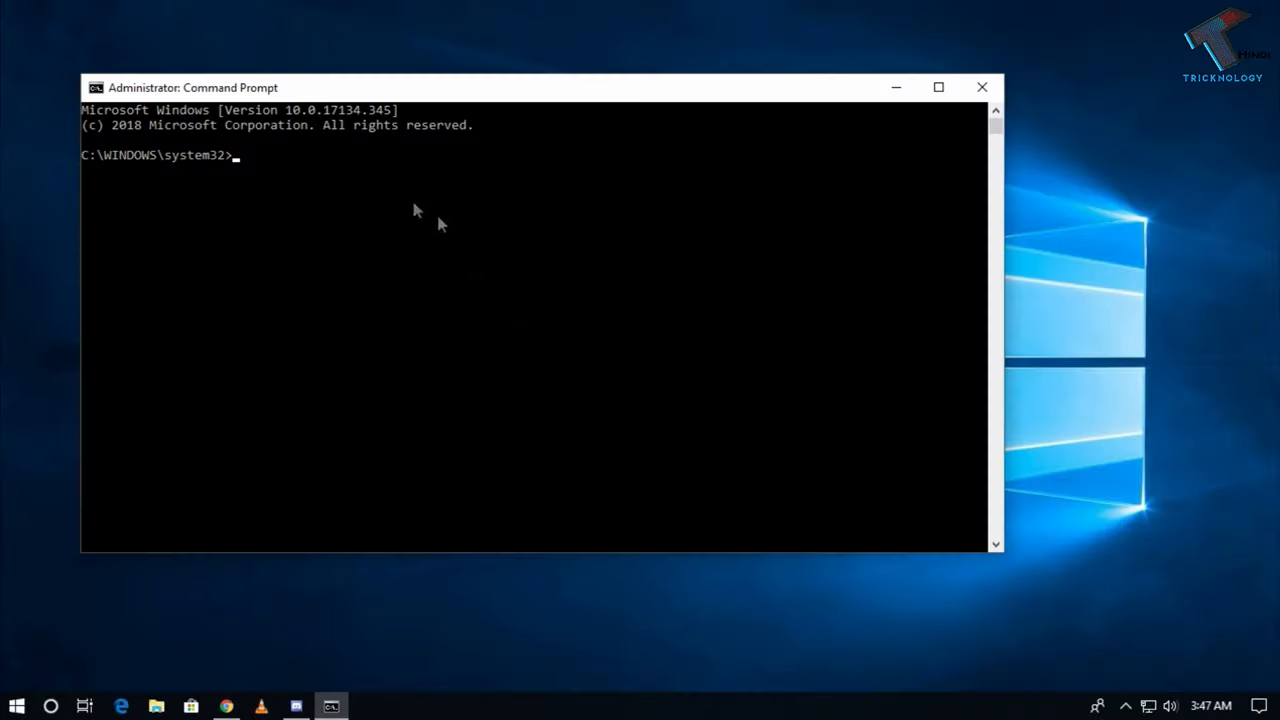
pyautogui.click(16, 706)
pyautogui.write('cmd')
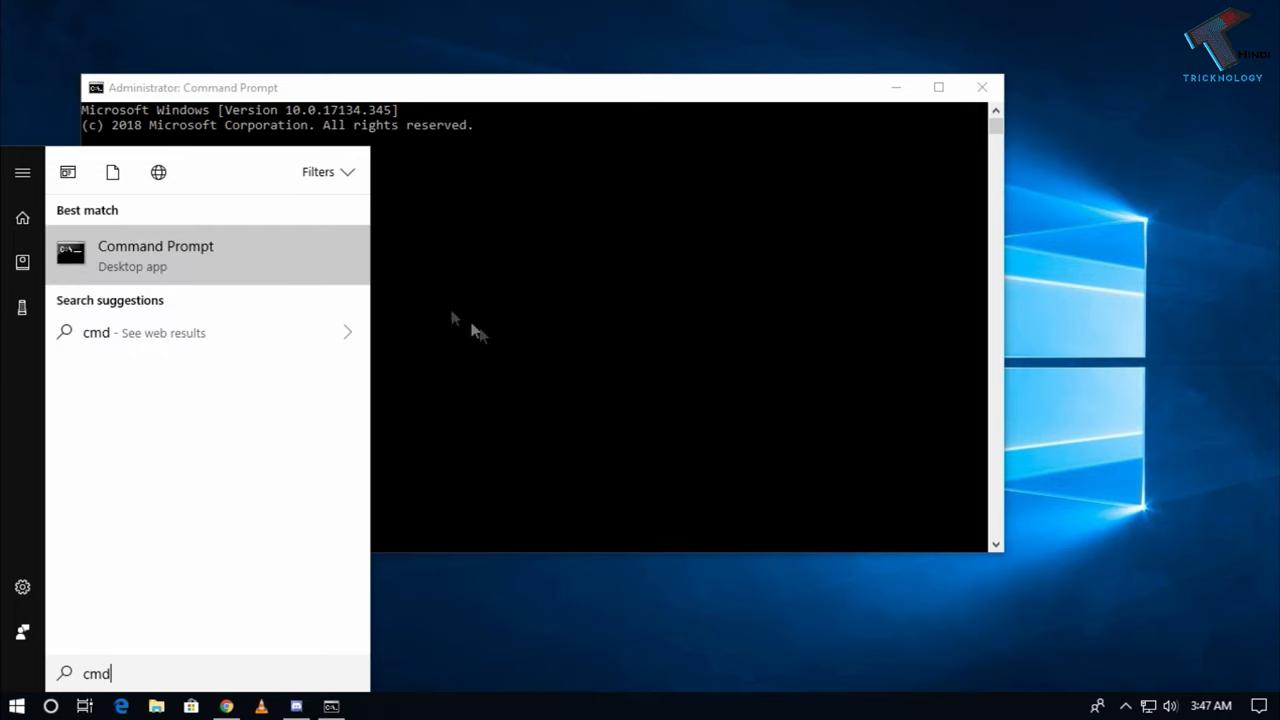
pyautogui.click(156, 246)
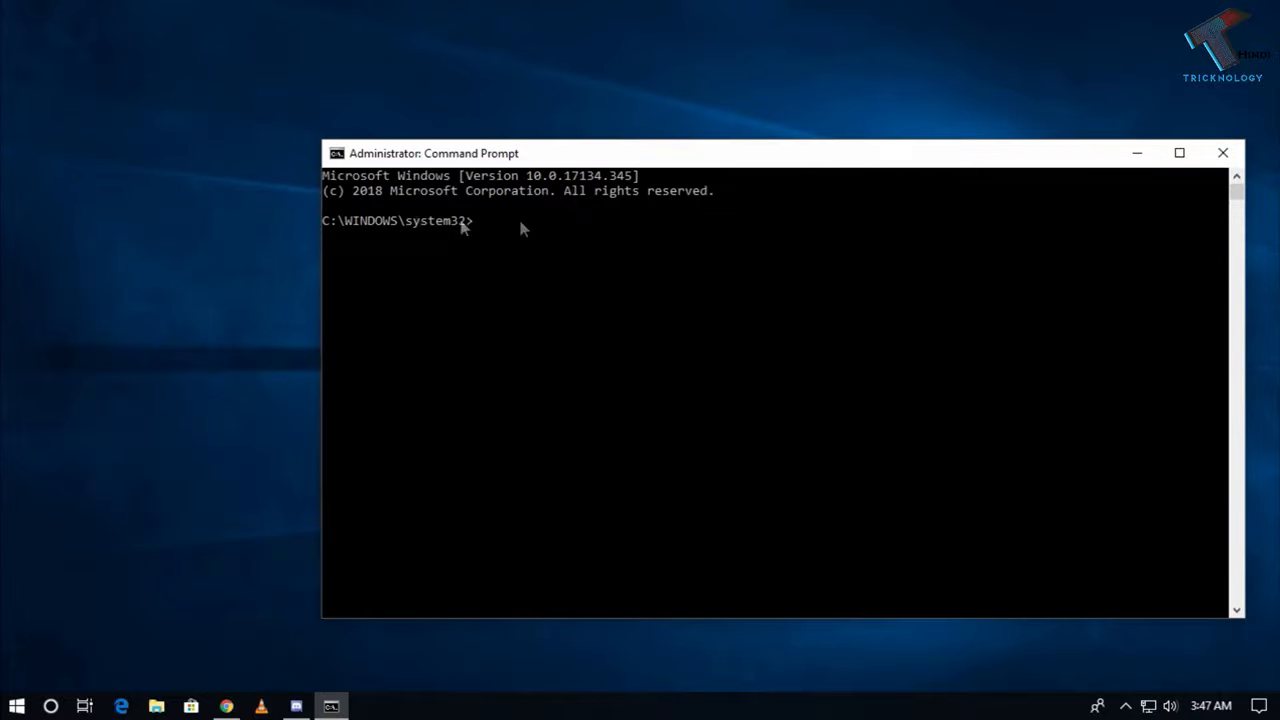
pyautogui.moveTo(518, 212)
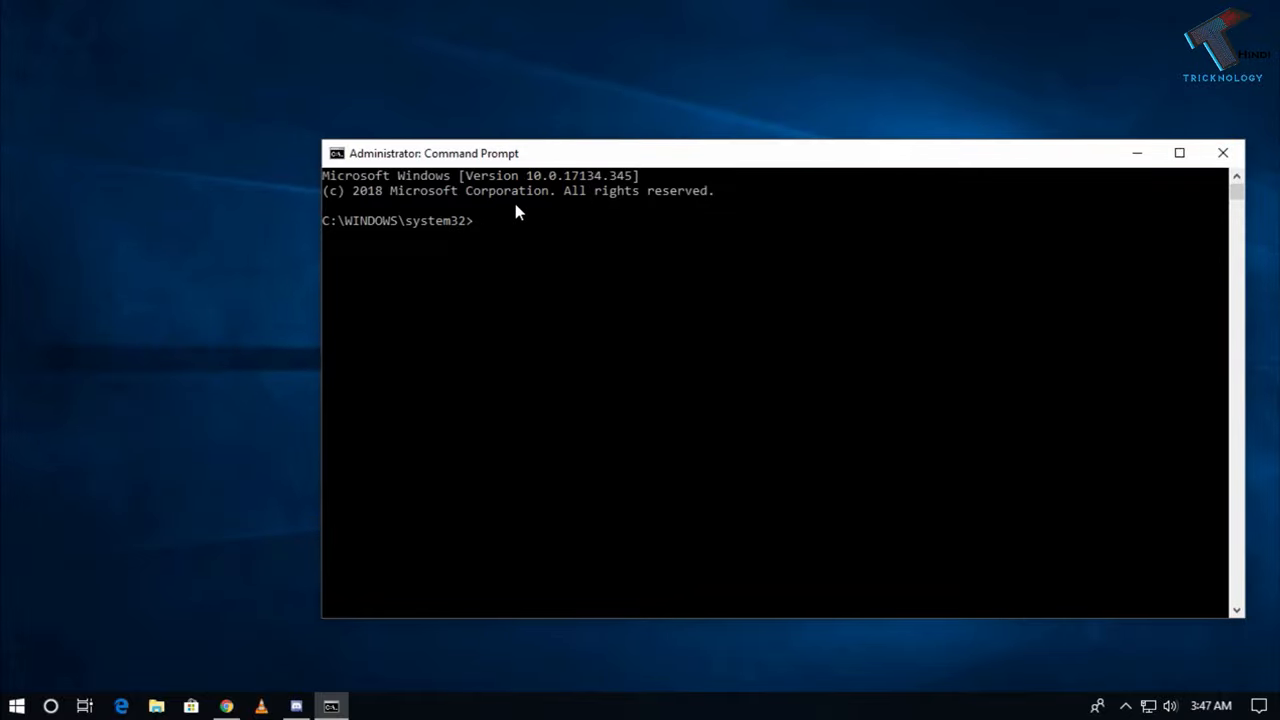
pyautogui.moveTo(538, 172)
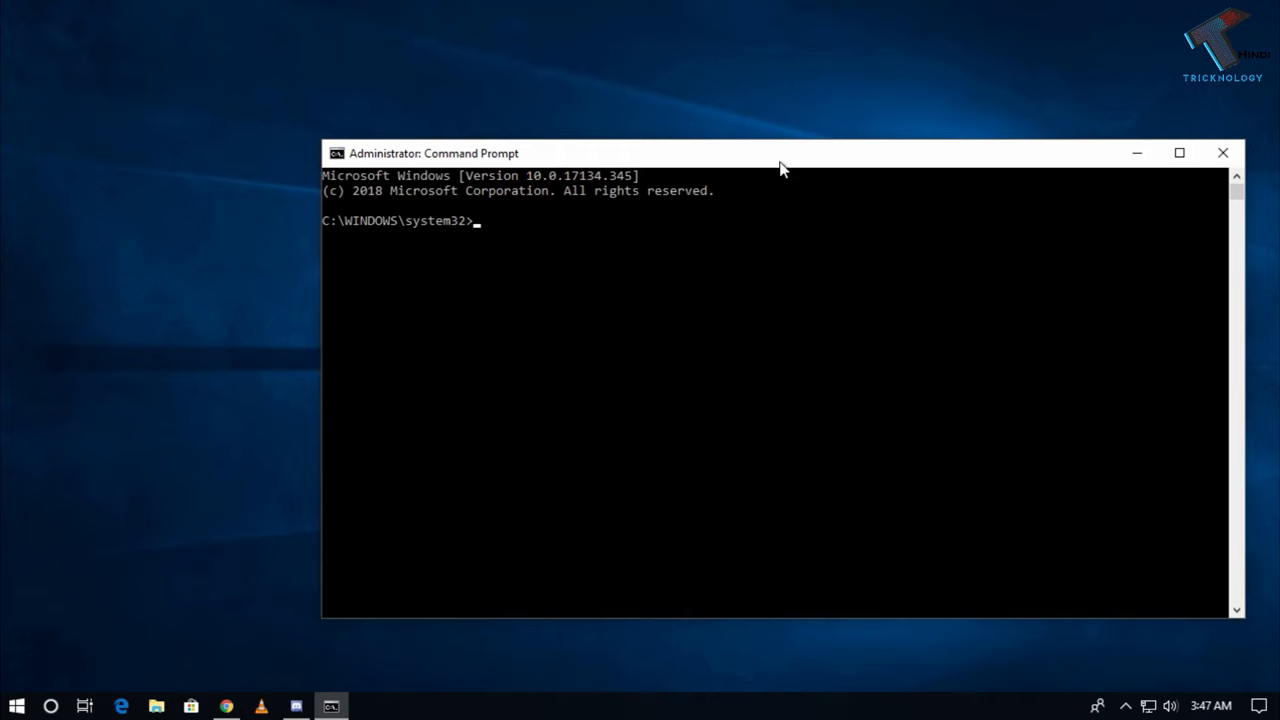
# - Enter the wmic shell and run 'product get name' to list installed products
pyautogui.write('wmic')
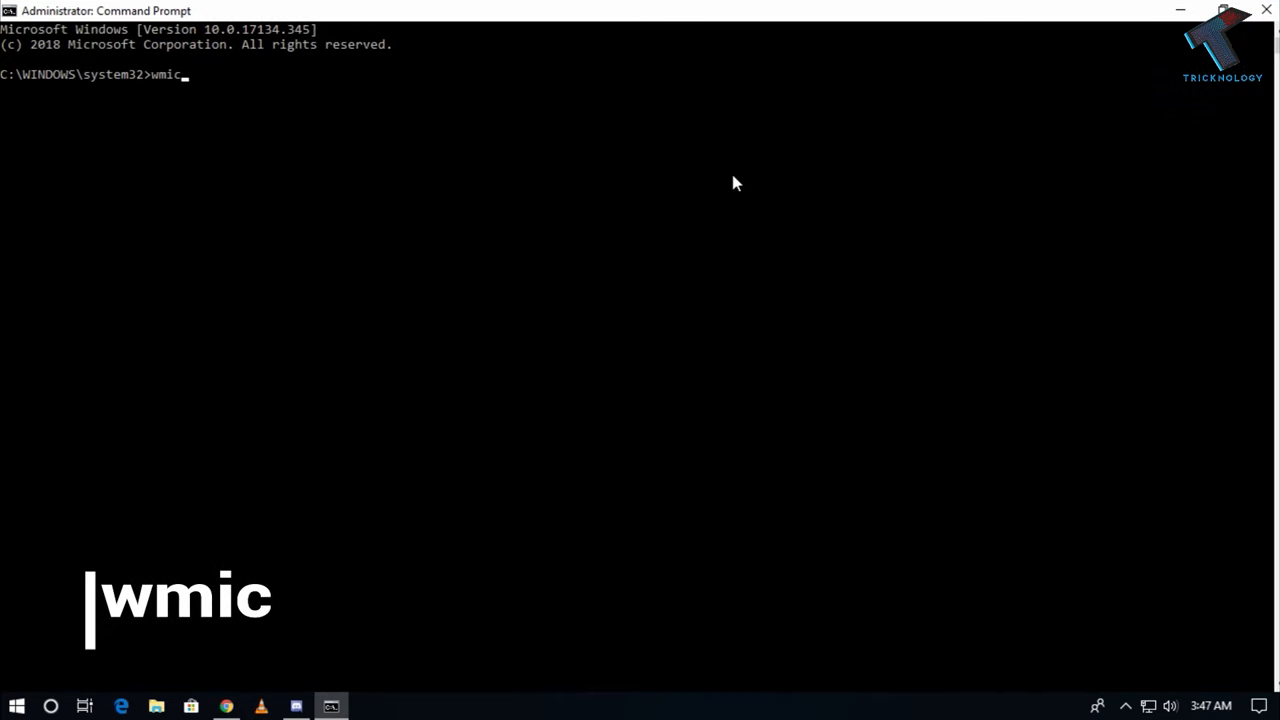
pyautogui.press('Return')
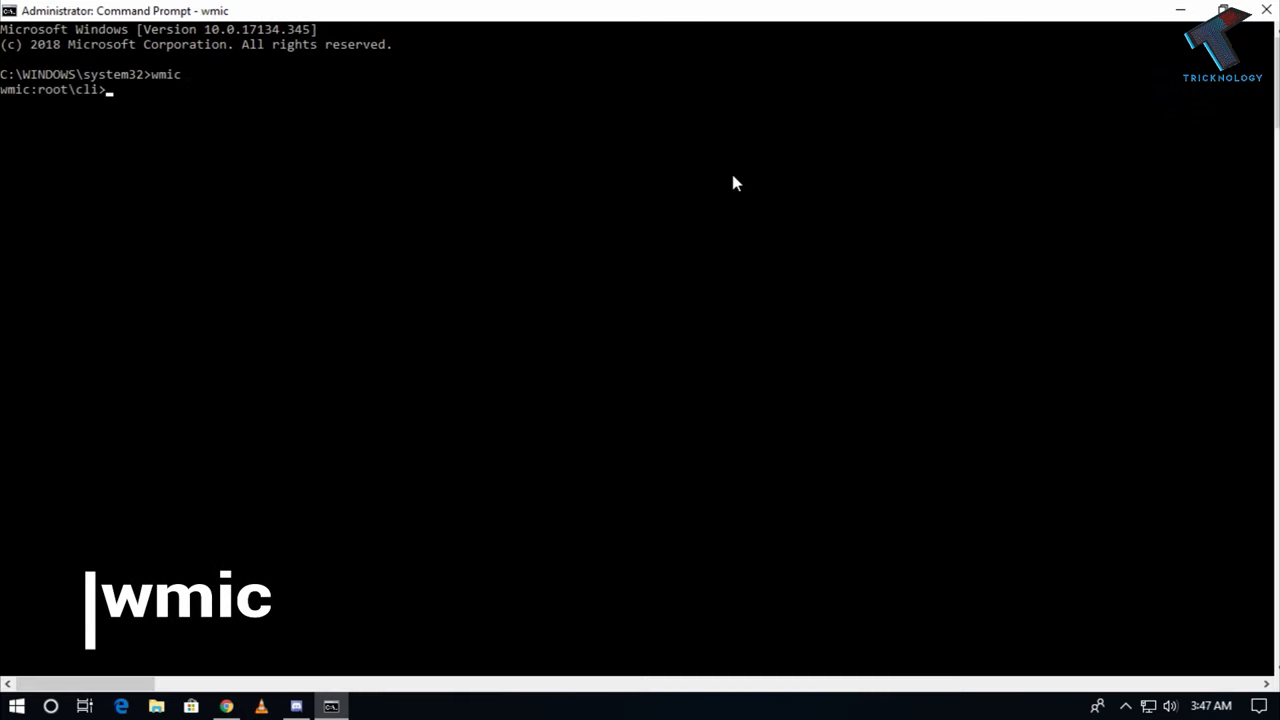
pyautogui.moveTo(198, 104)
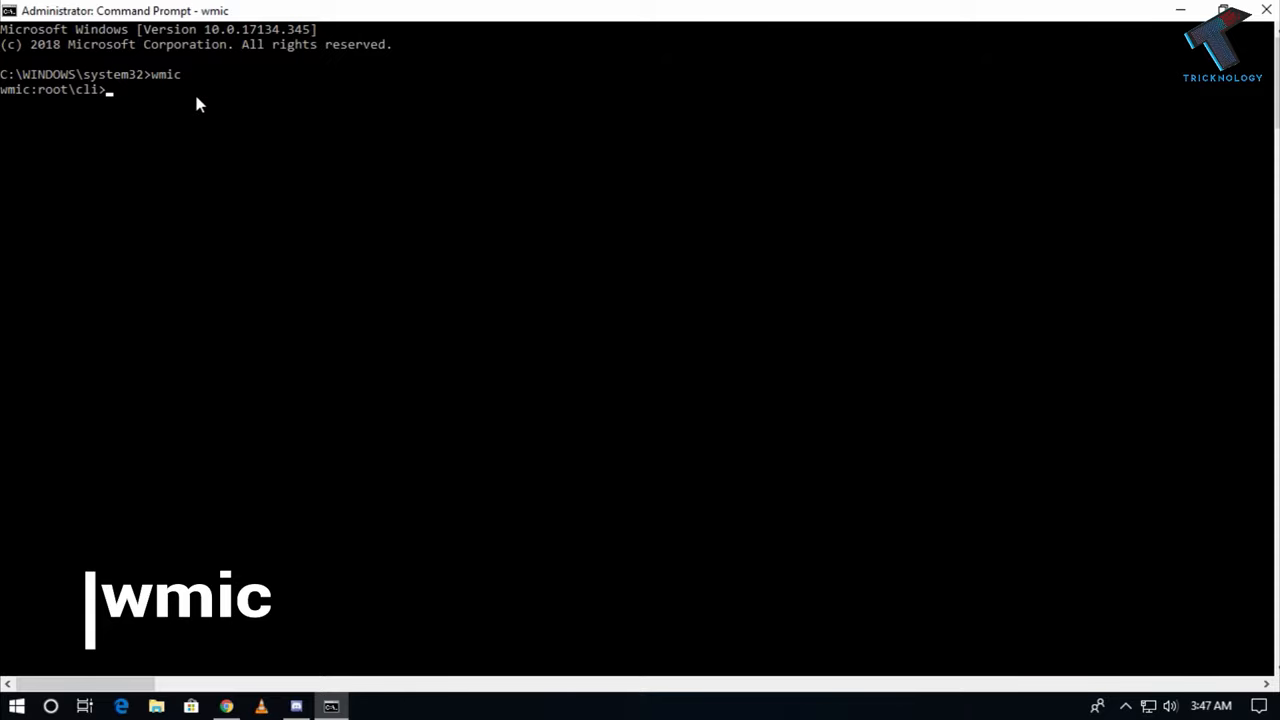
pyautogui.write('product get name')
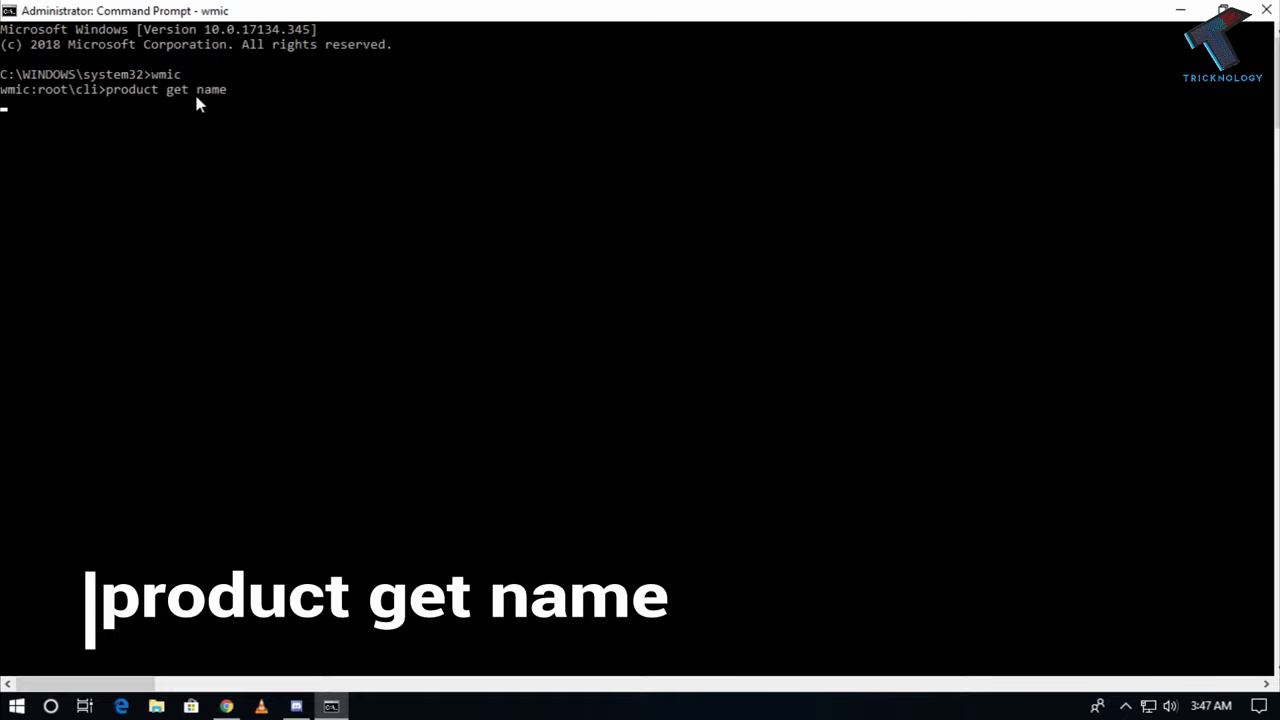
pyautogui.moveTo(258, 364)
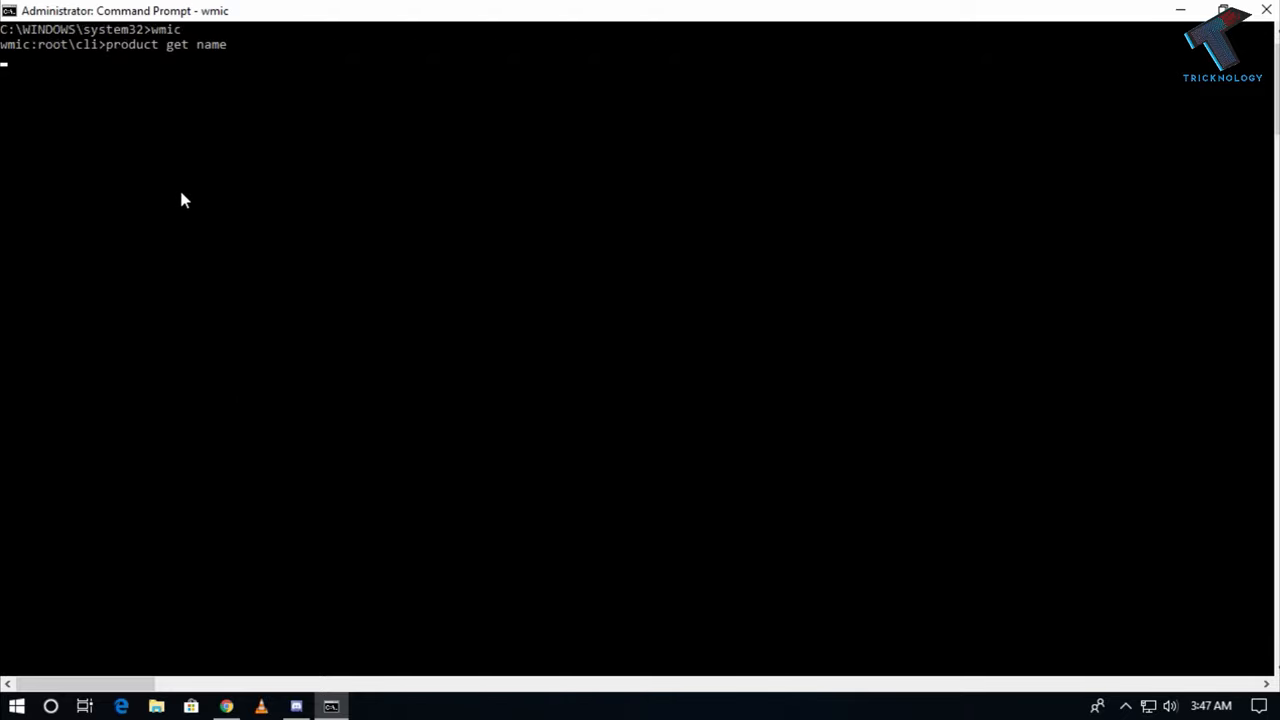
pyautogui.press('Return')
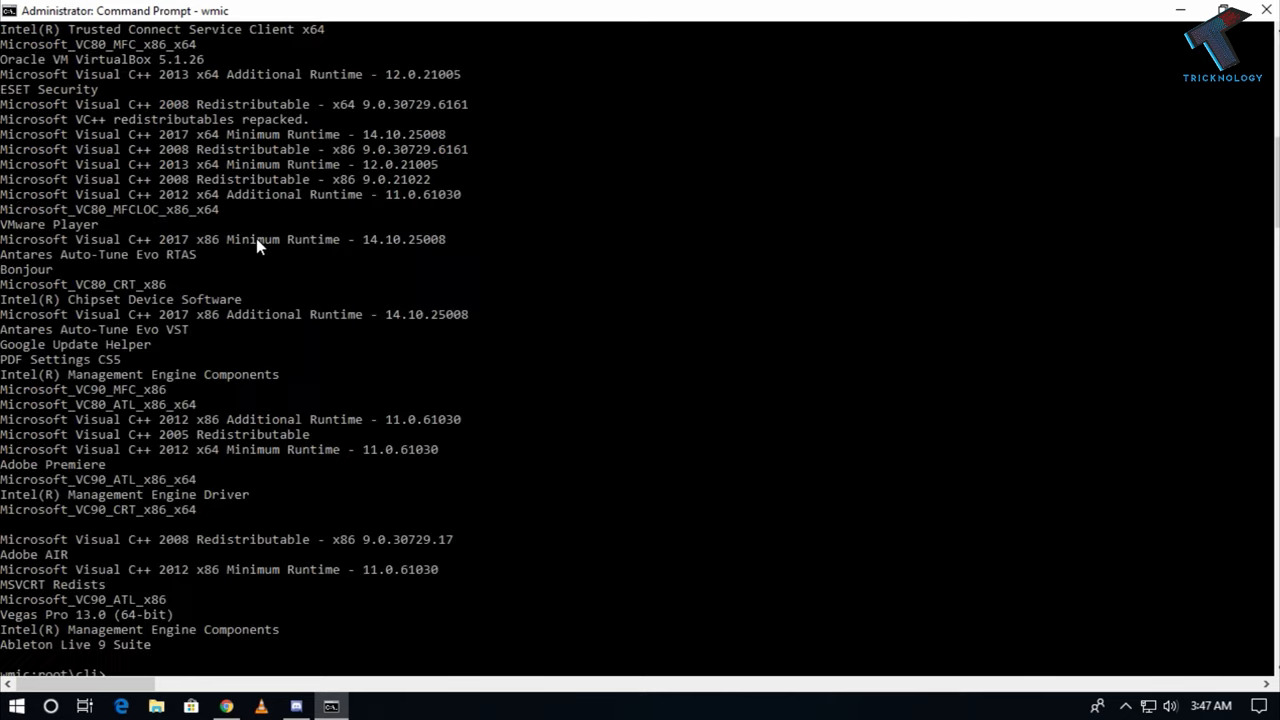
# - Look through the product list for Bonjour and begin the next product command
pyautogui.scroll(3)
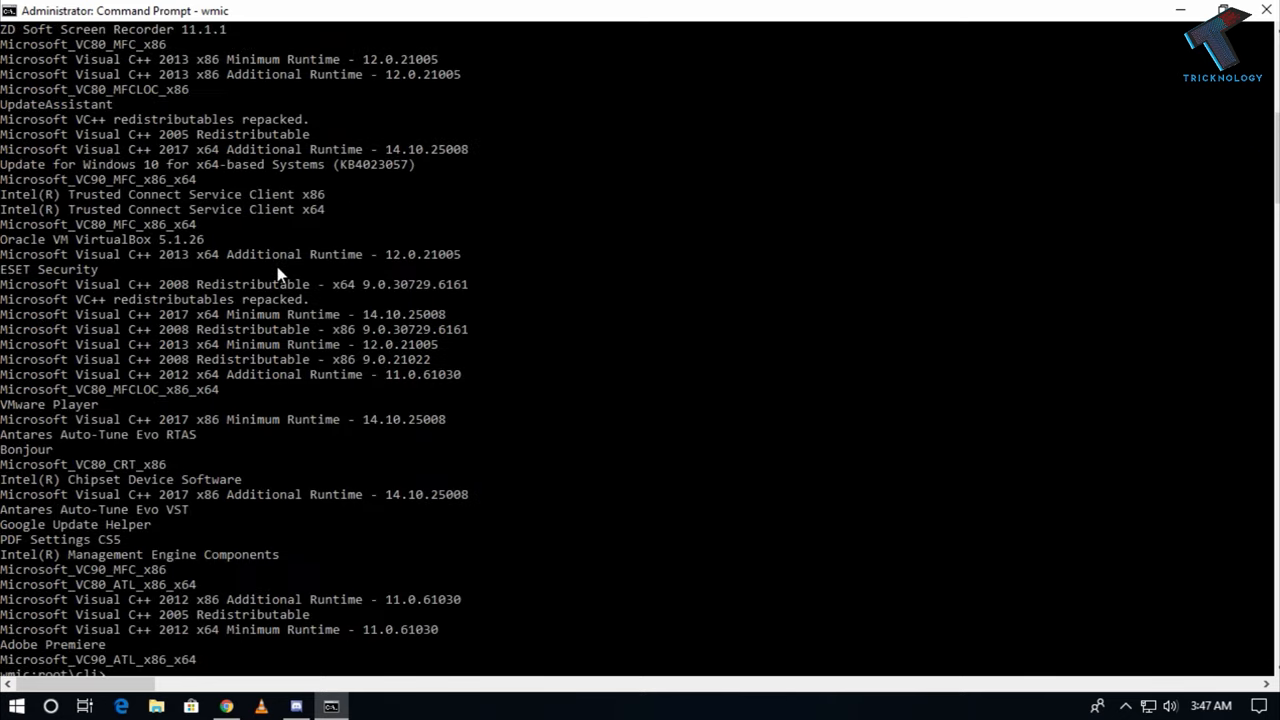
pyautogui.scroll(-3)
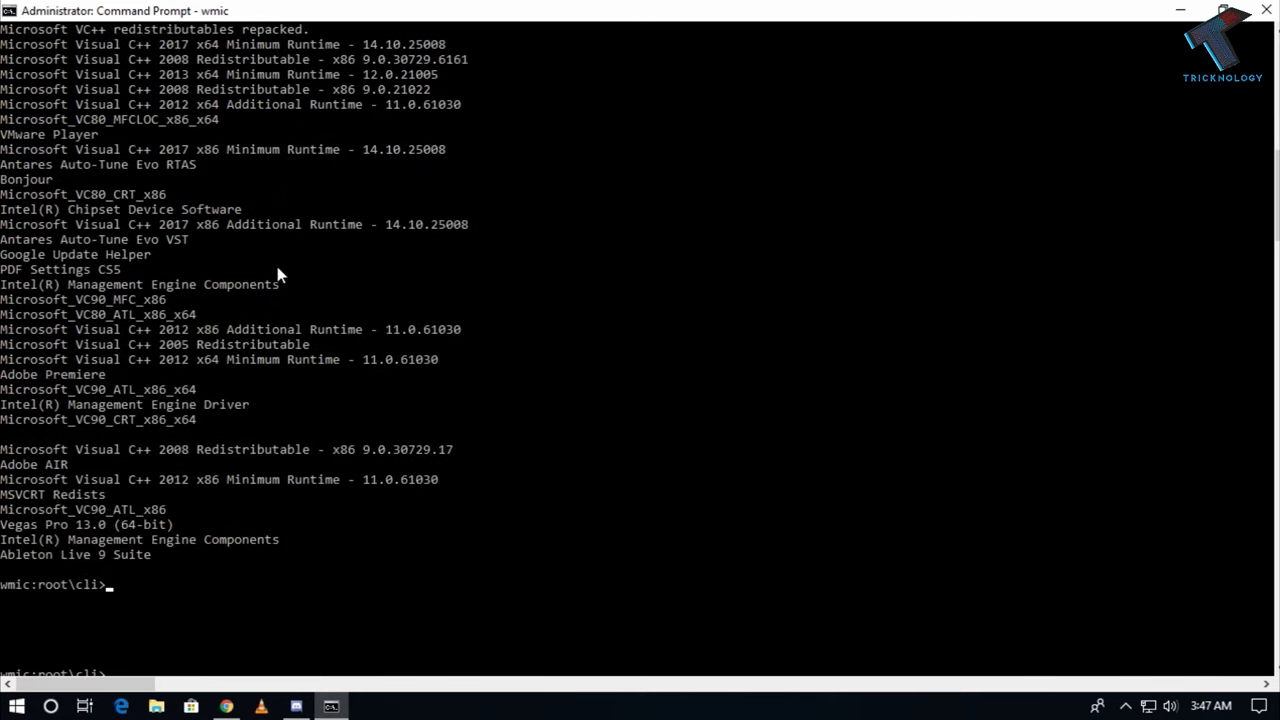
pyautogui.scroll(3)
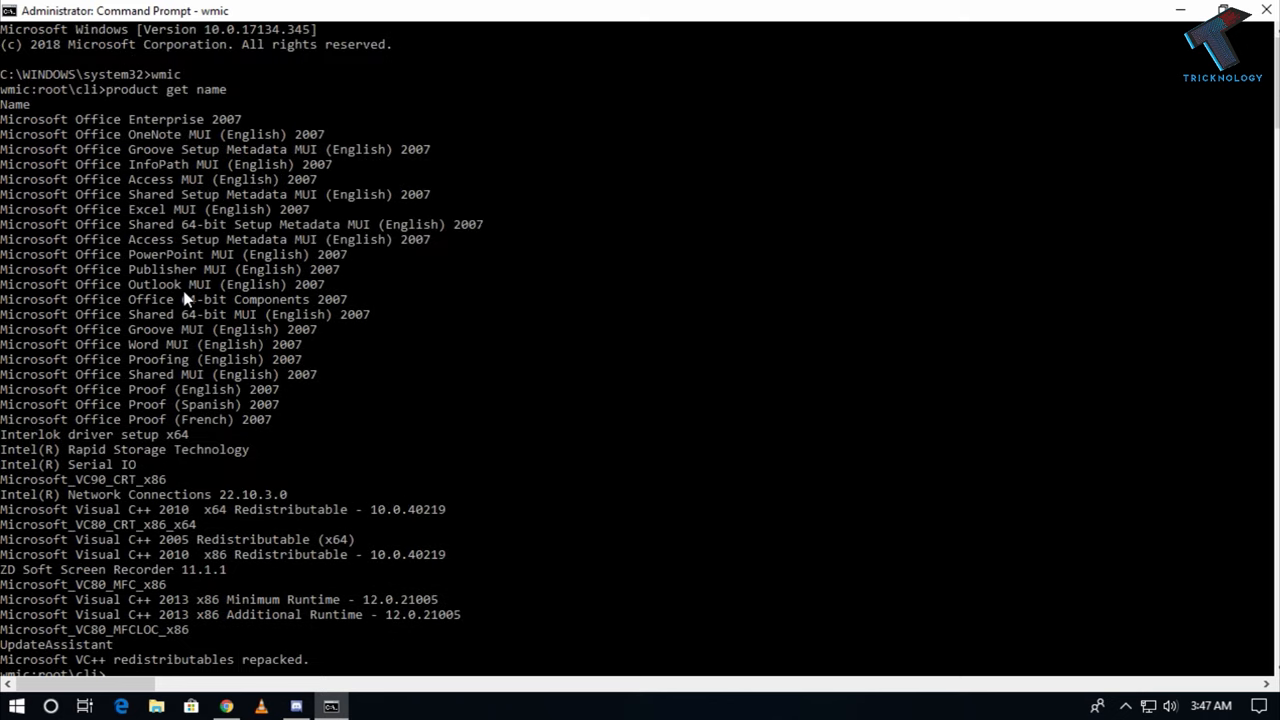
pyautogui.scroll(-3)
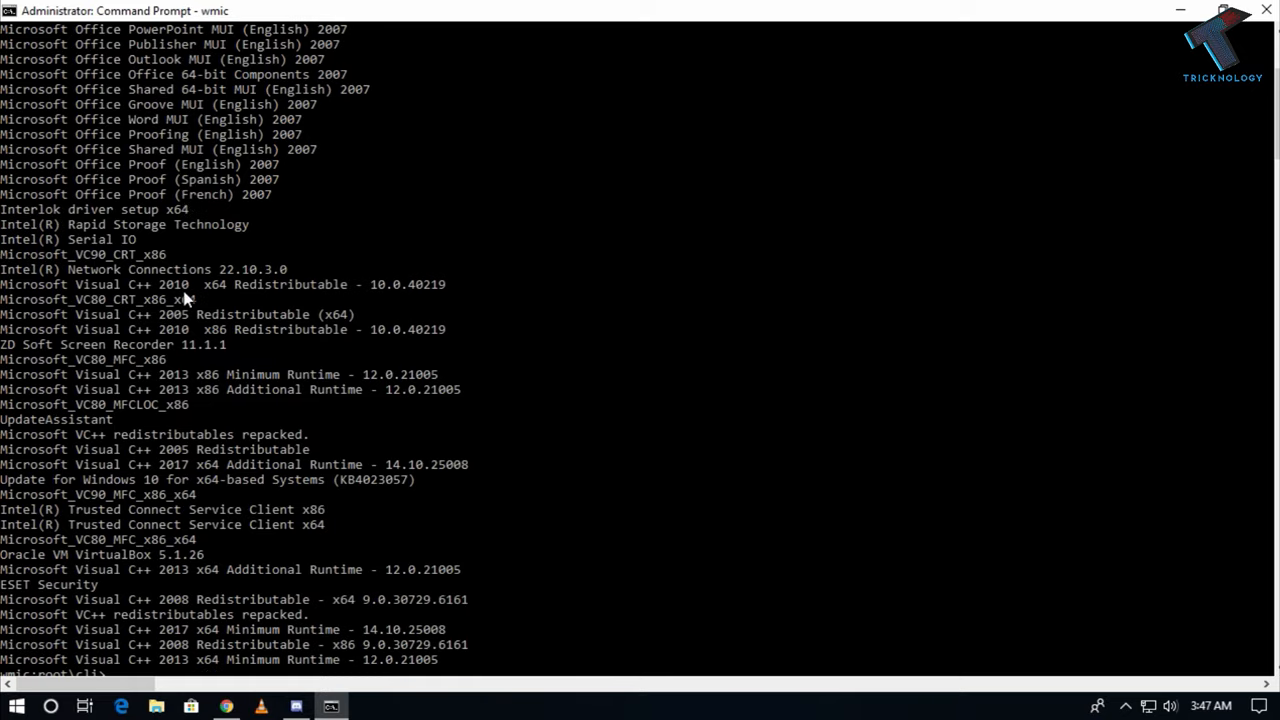
pyautogui.scroll(-3)
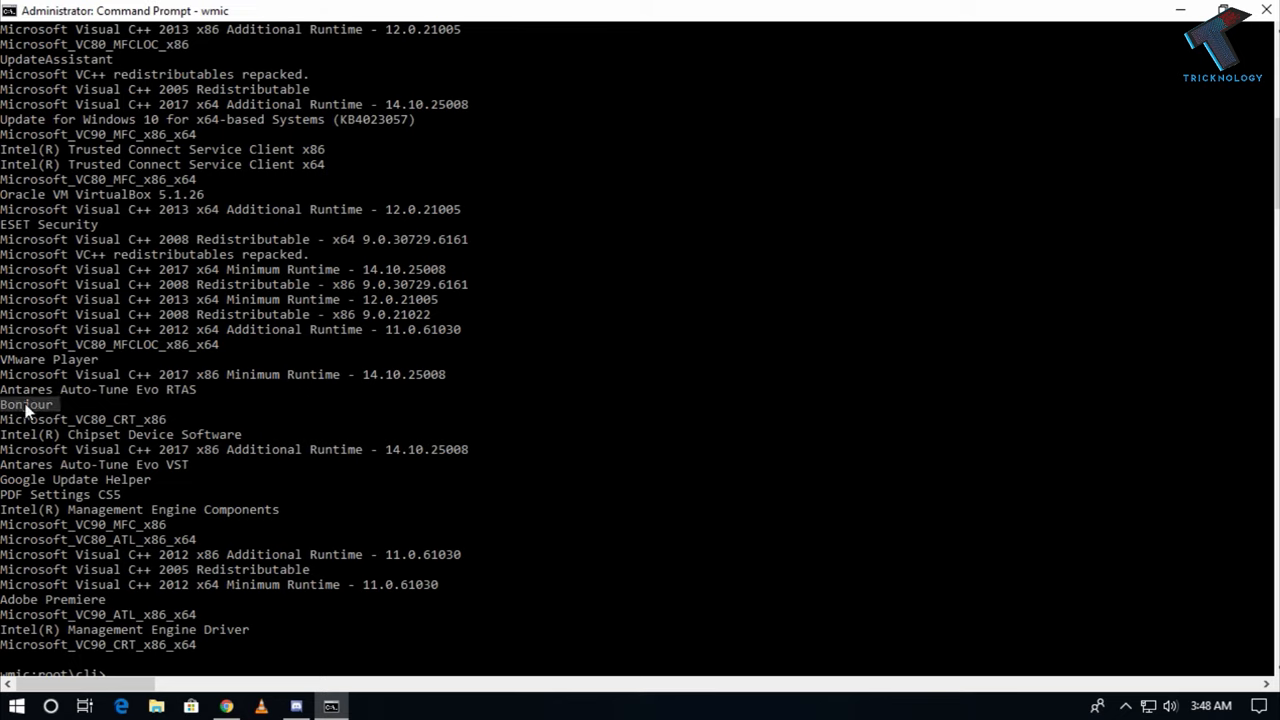
pyautogui.scroll(-3)
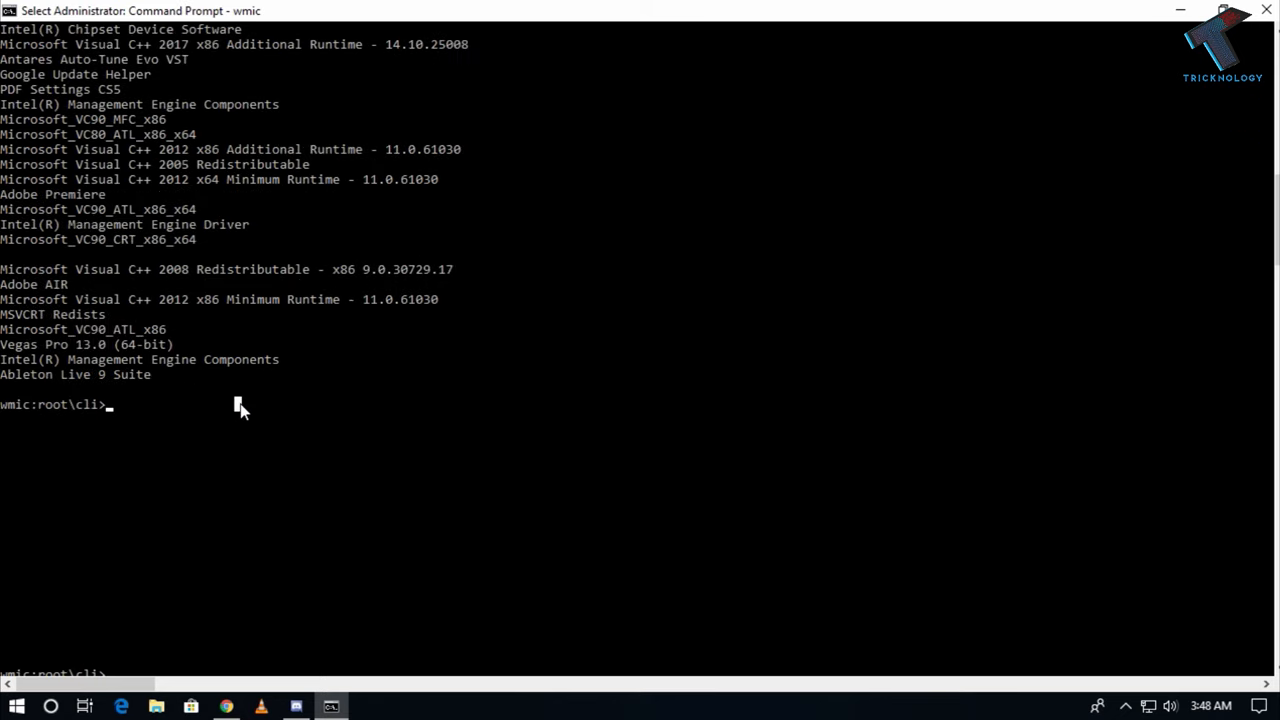
pyautogui.write('product where name')
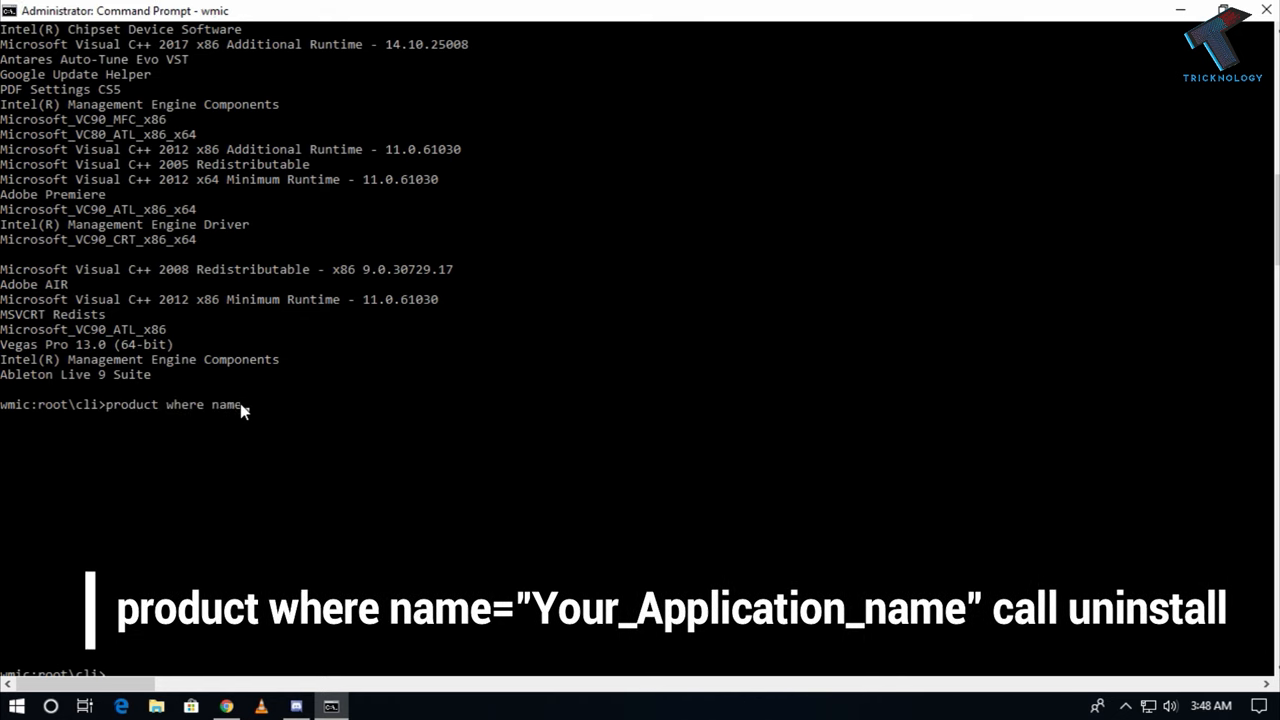
# - Compose the command: product where name="Bonjour" call uninstall
pyautogui.write('=')
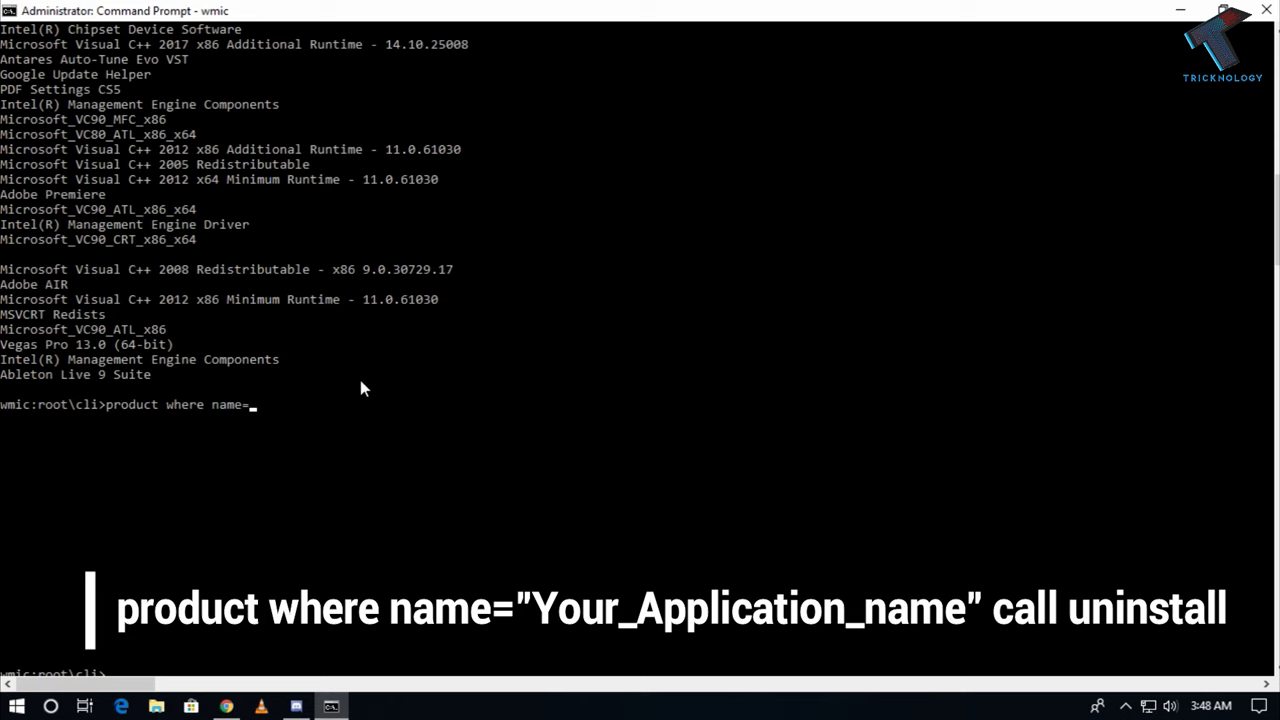
pyautogui.write('Bonjour')
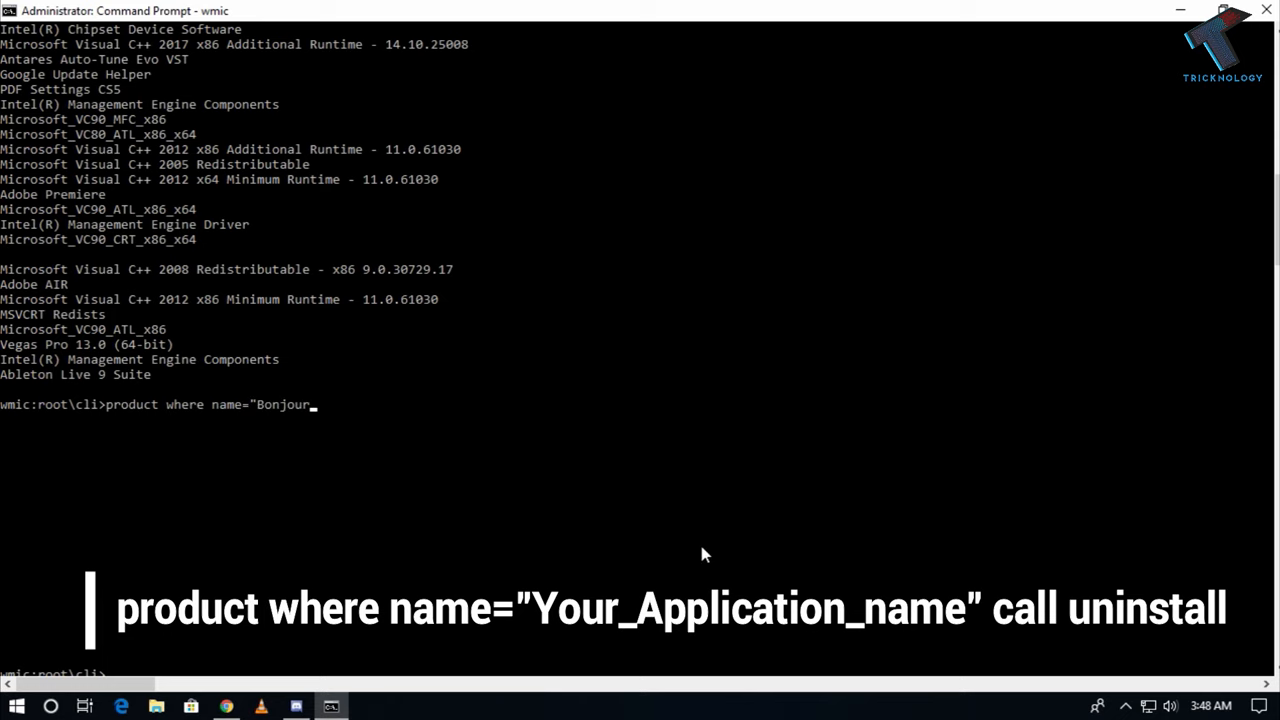
pyautogui.write('call uninstall')
pyautogui.write('co')
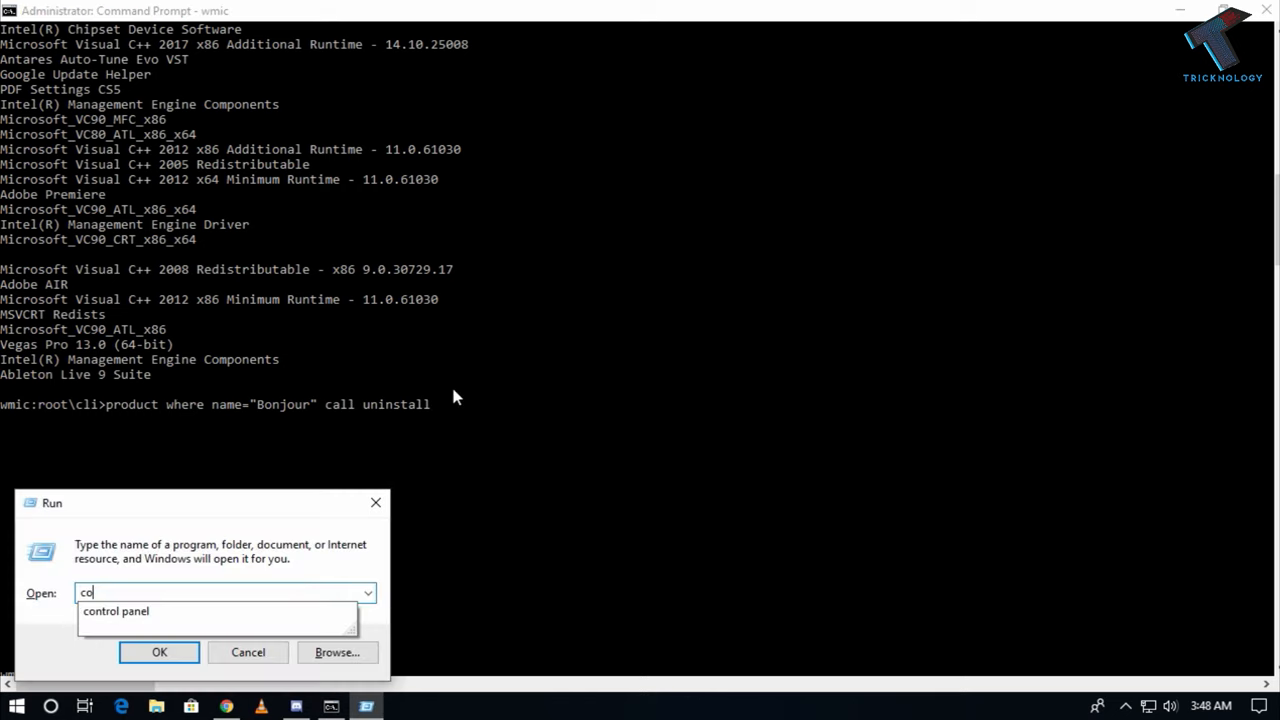
# - Show Programs and Features in Control Panel and find Bonjour still installed
pyautogui.click(160, 652)
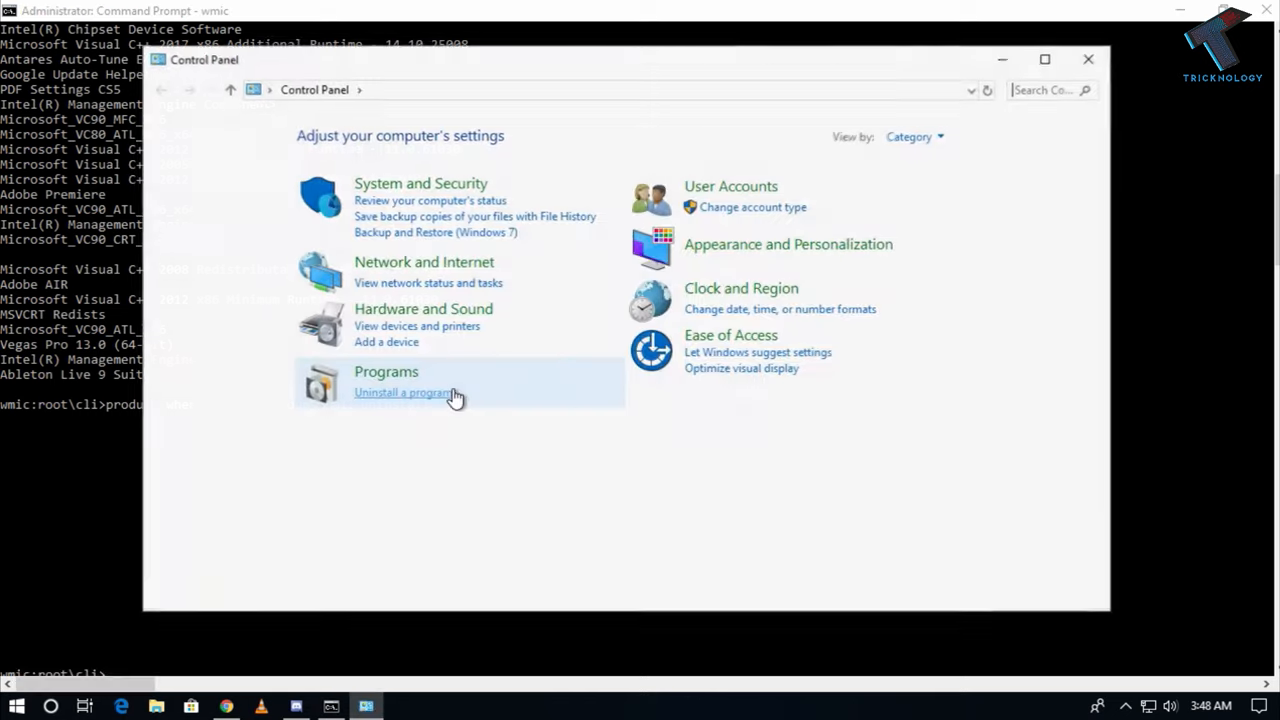
pyautogui.click(404, 392)
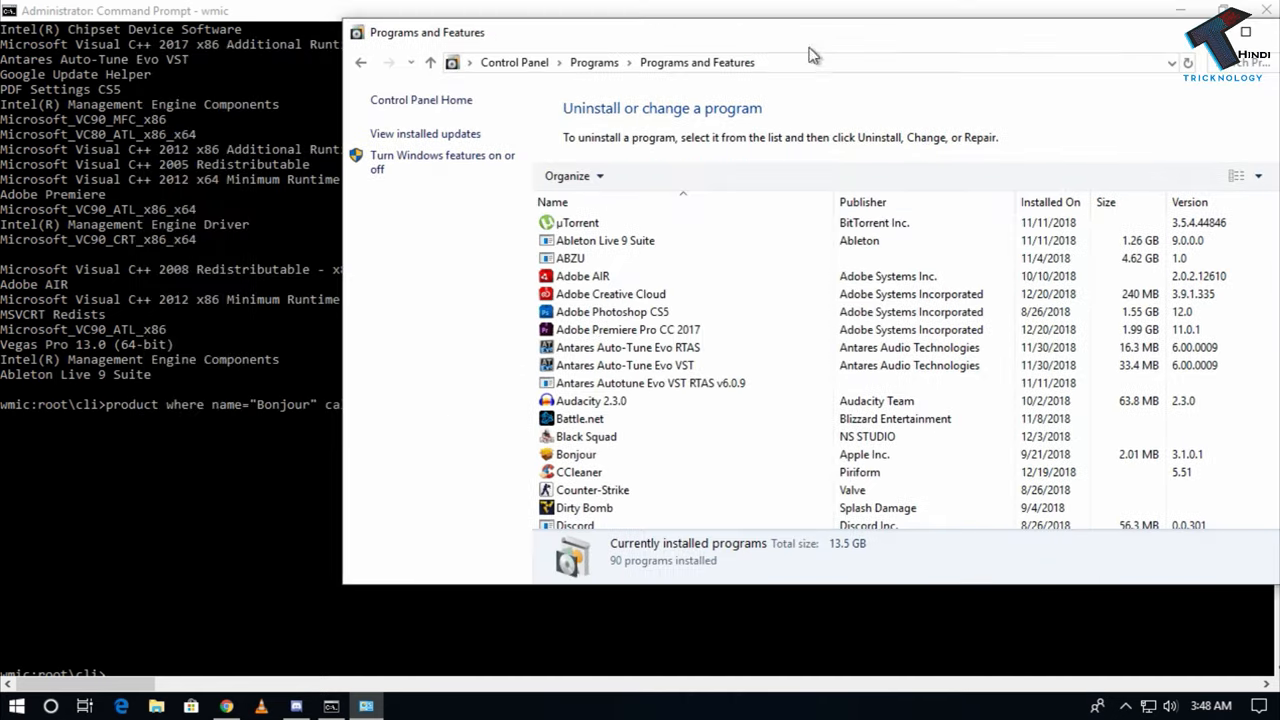
pyautogui.scroll(-3)
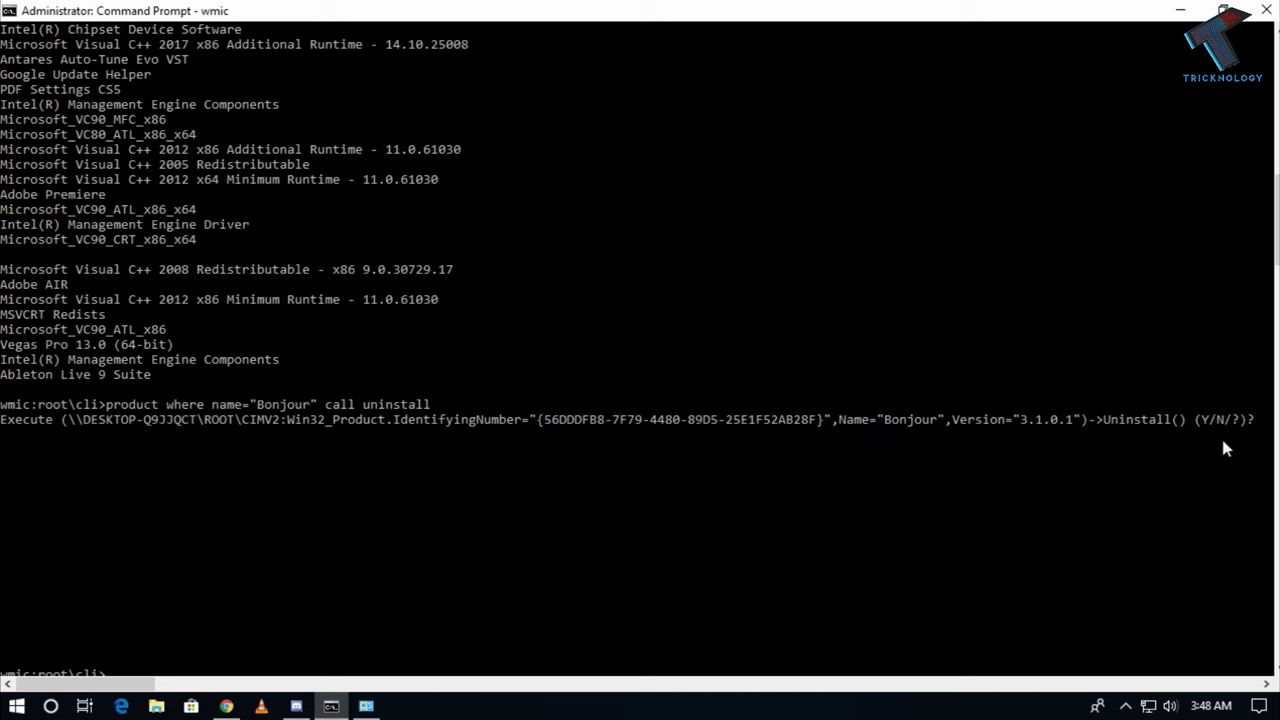
# - Answer Y to the uninstall prompt, getting 'Method execution successful' and ReturnValue = 0
pyautogui.write('Y')
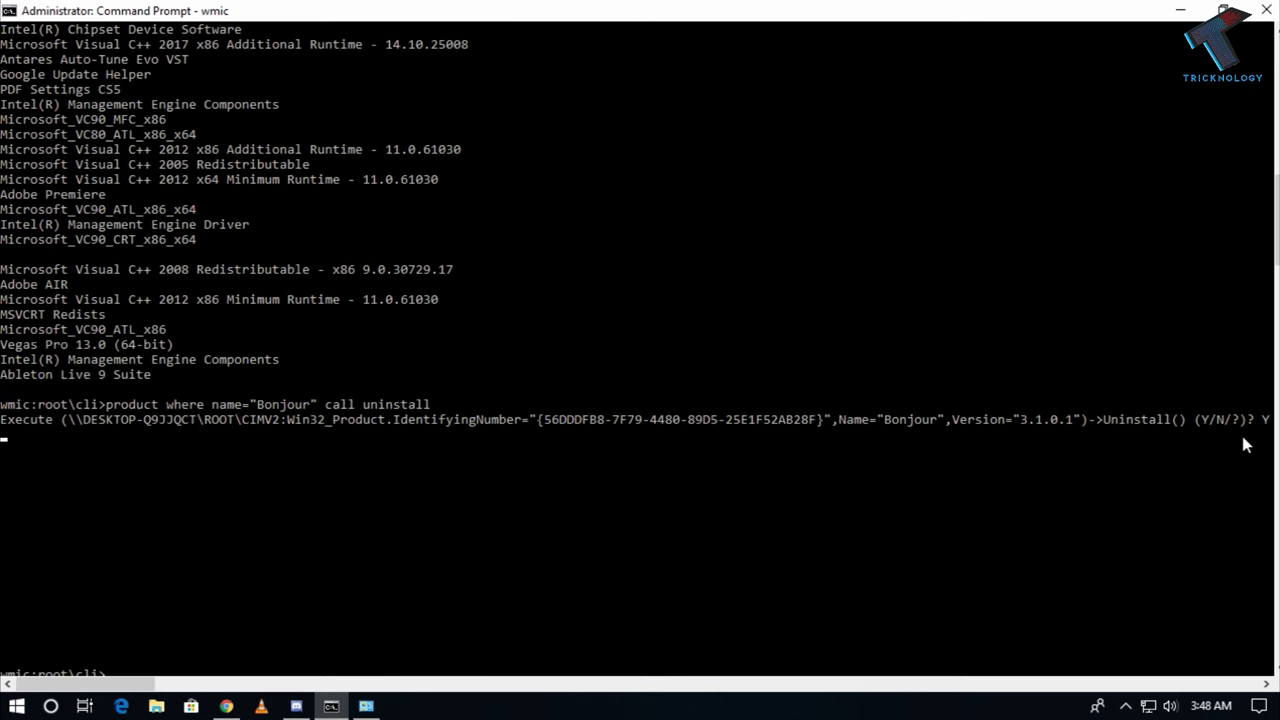
pyautogui.moveTo(320, 52)
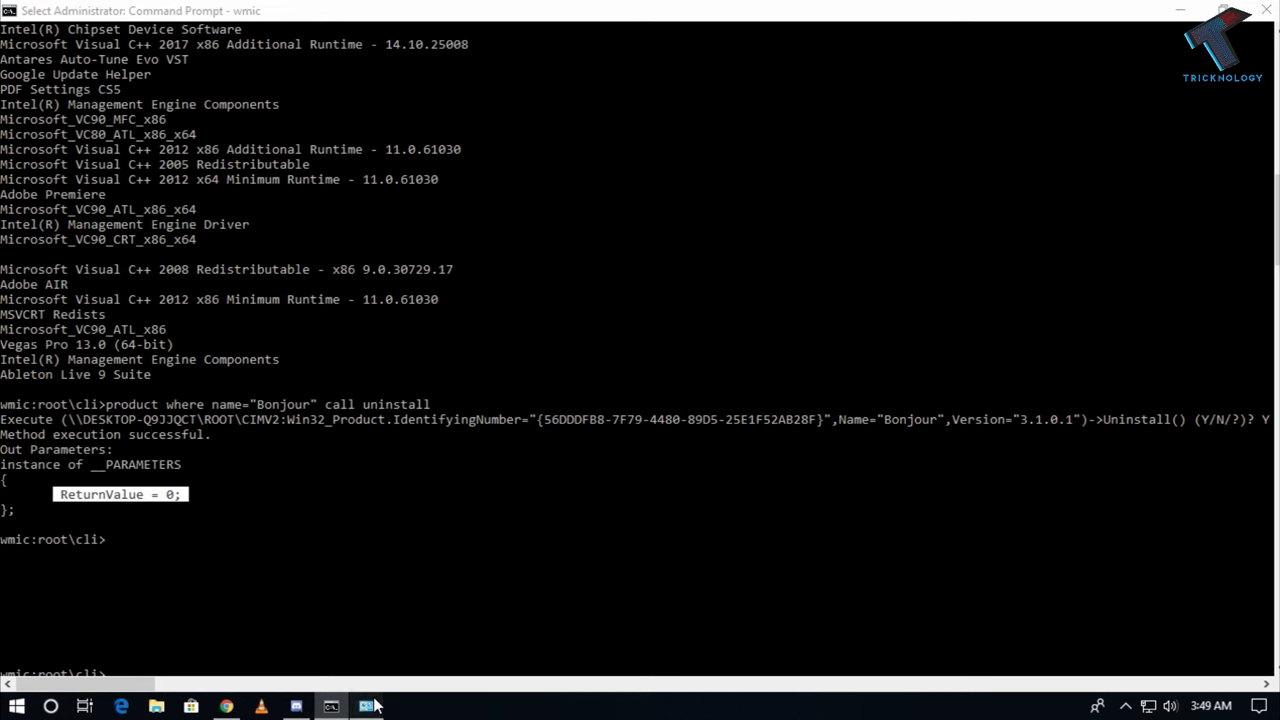
pyautogui.click(364, 706)
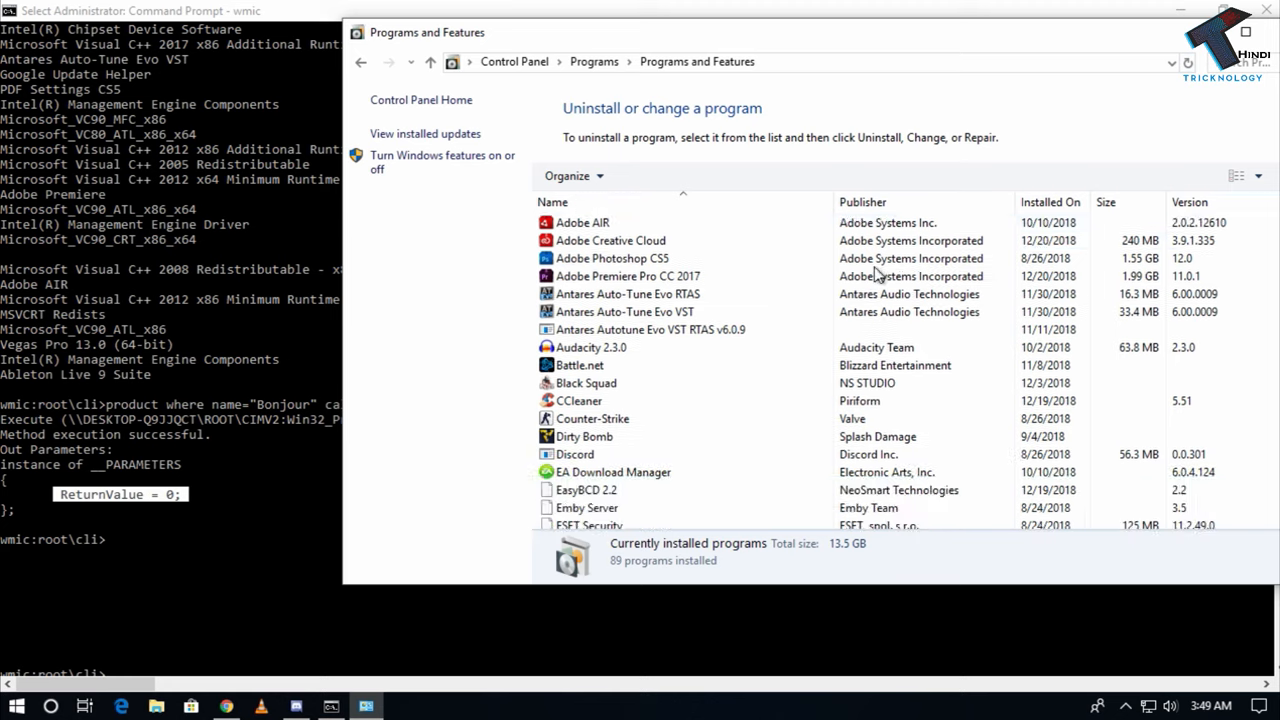
pyautogui.moveTo(596, 428)
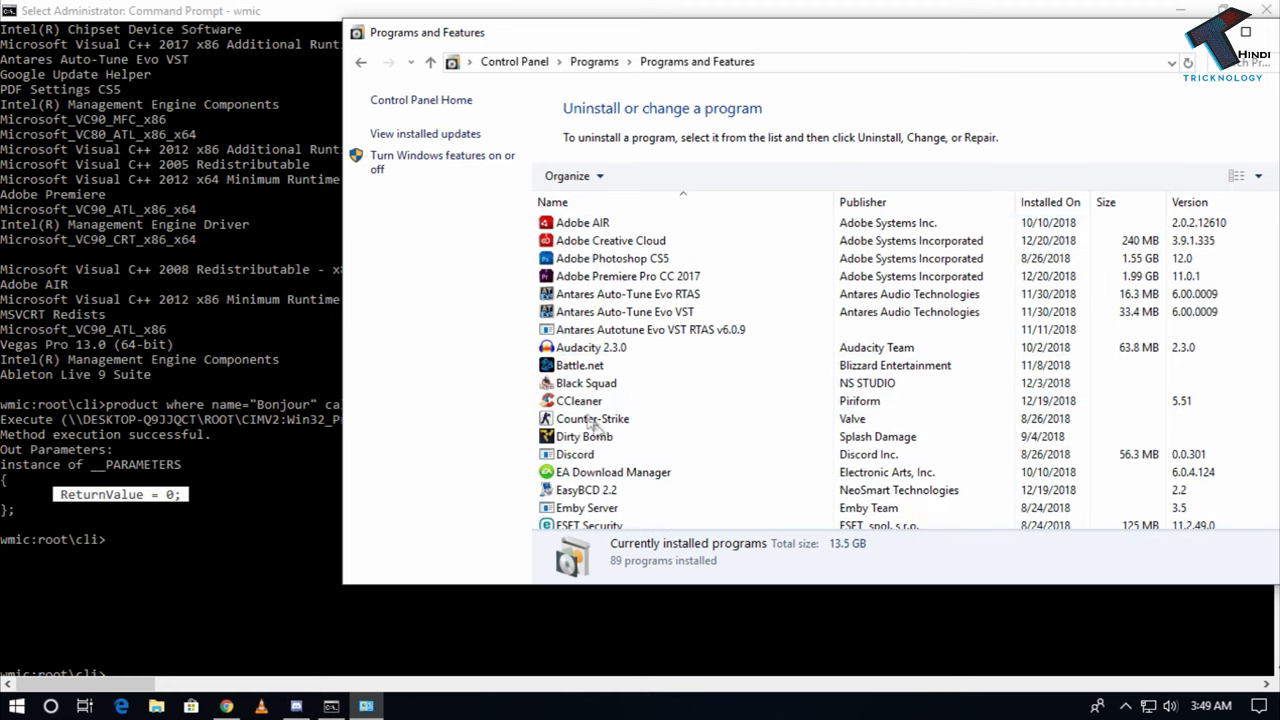
# - Check between Black Squad and CCleaner that Bonjour is no longer listed
pyautogui.click(586, 384)
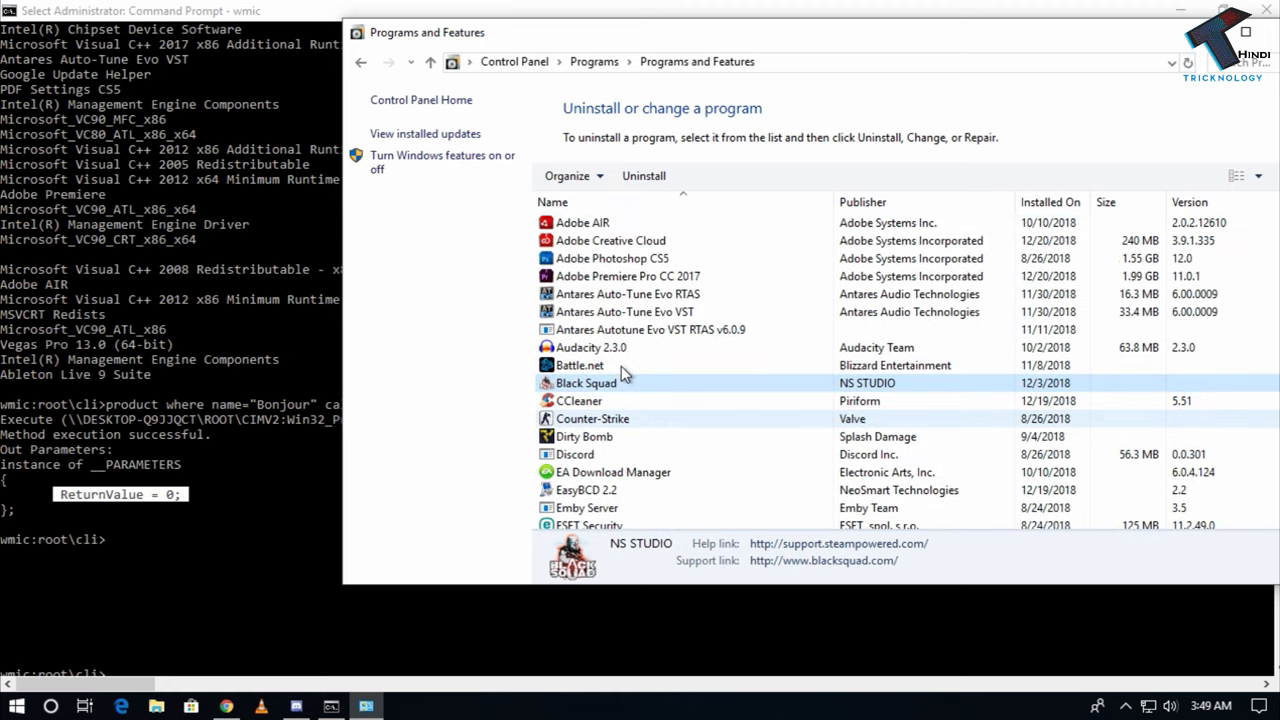